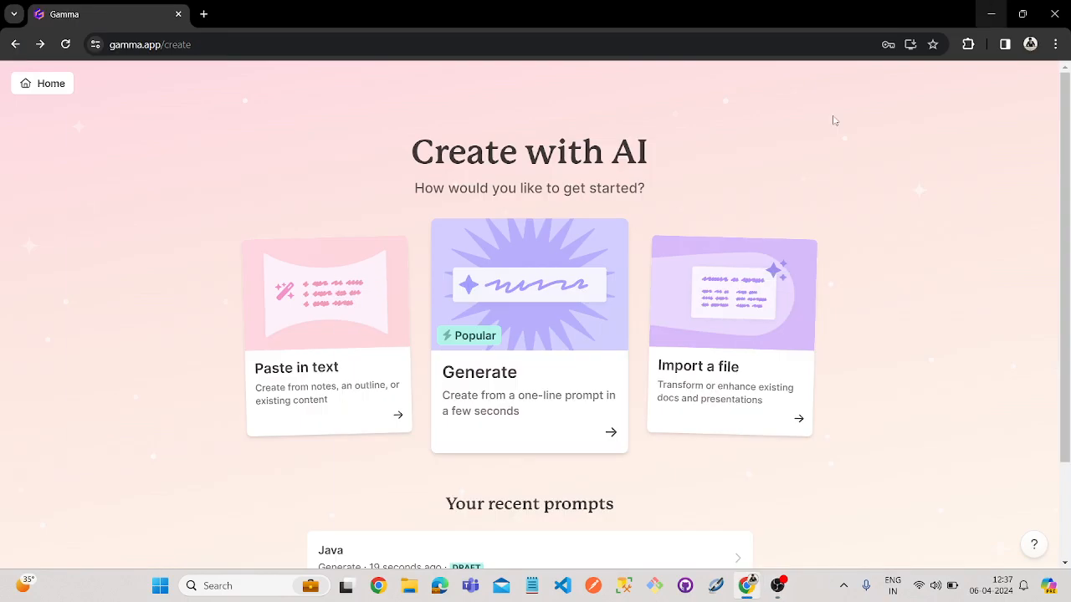
pyautogui.moveTo(362, 171)
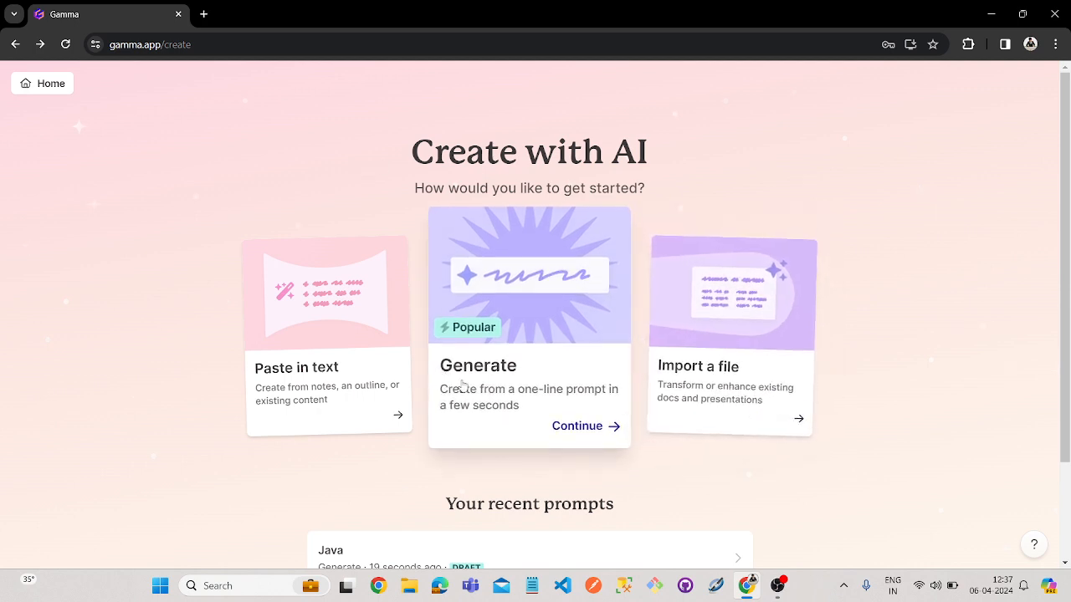
pyautogui.moveTo(512, 316)
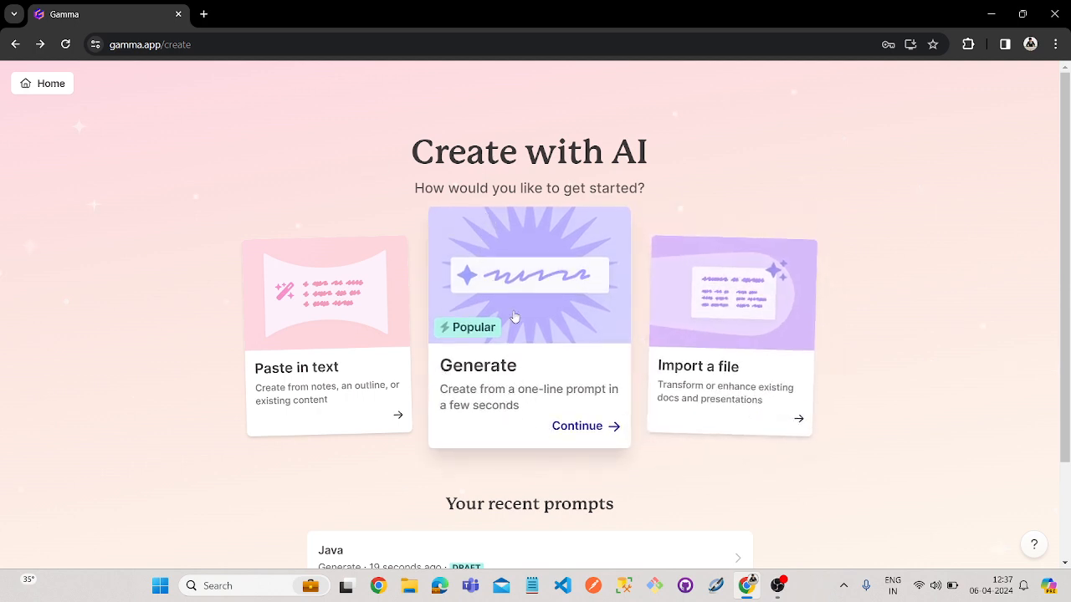
pyautogui.moveTo(562, 428)
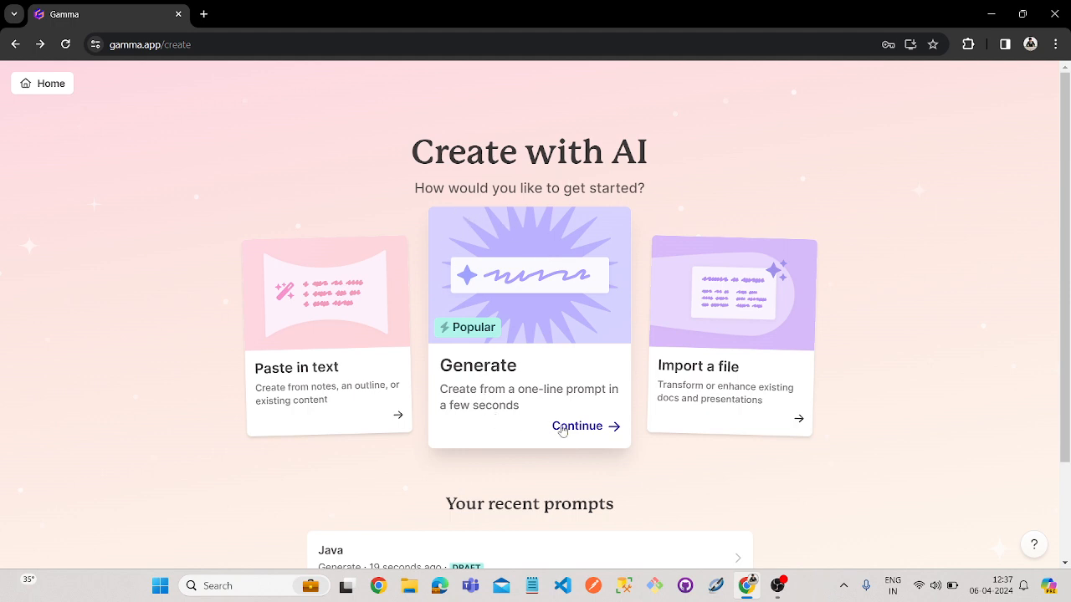
# Create a new Gamma deck from the one-line prompt 'java' and generate its outline
pyautogui.click(575, 426)
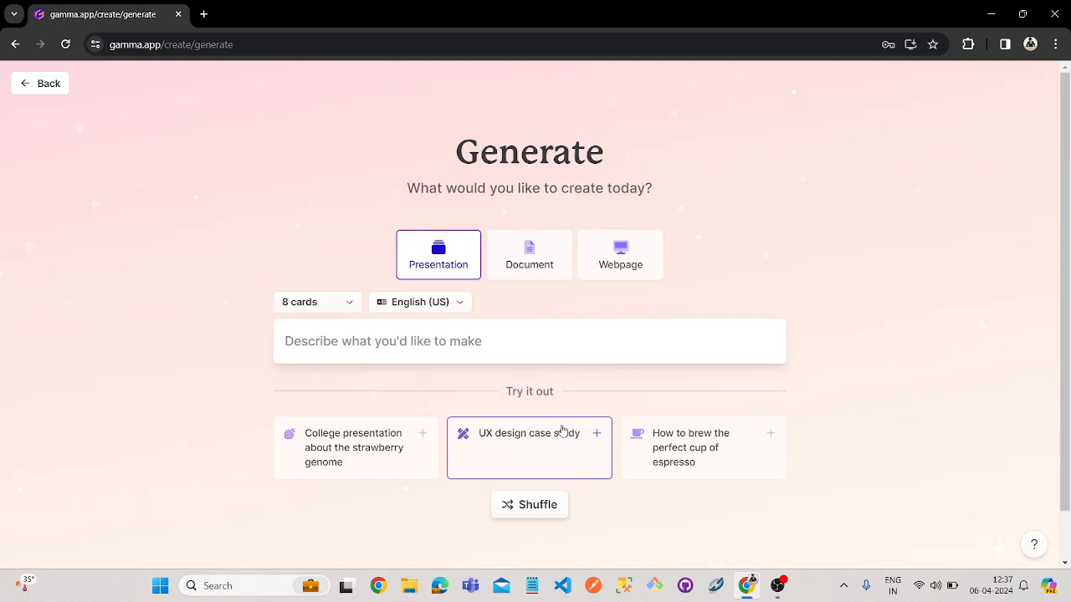
pyautogui.click(529, 342)
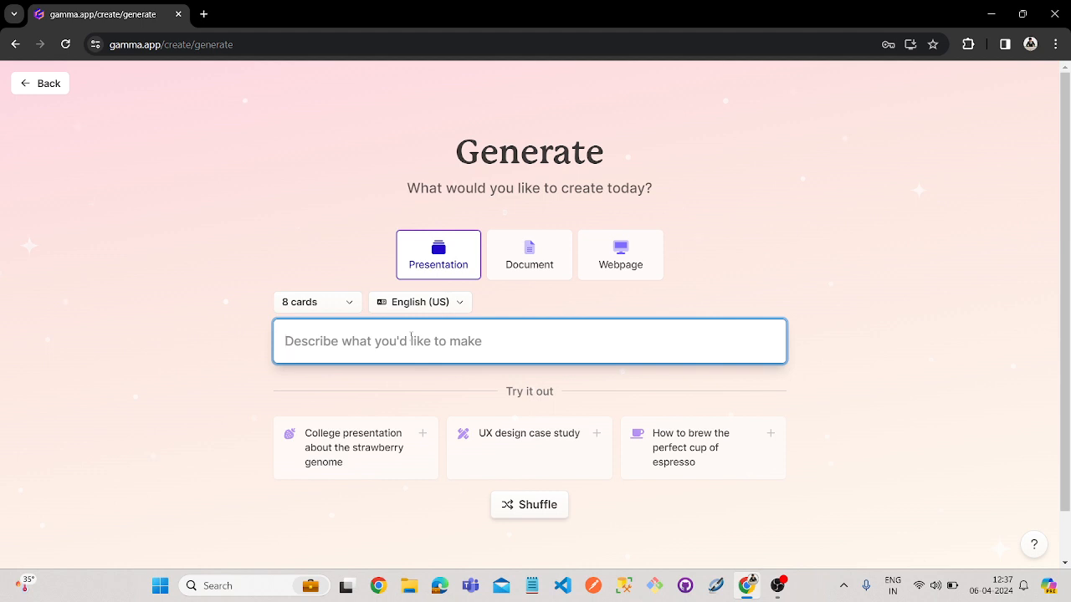
pyautogui.write('java')
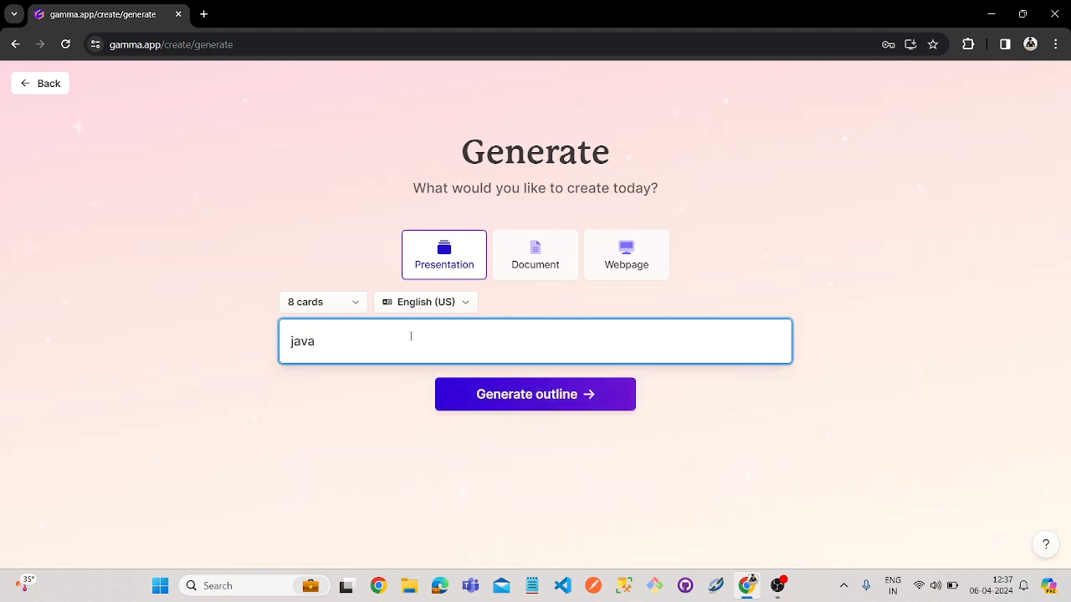
pyautogui.click(535, 395)
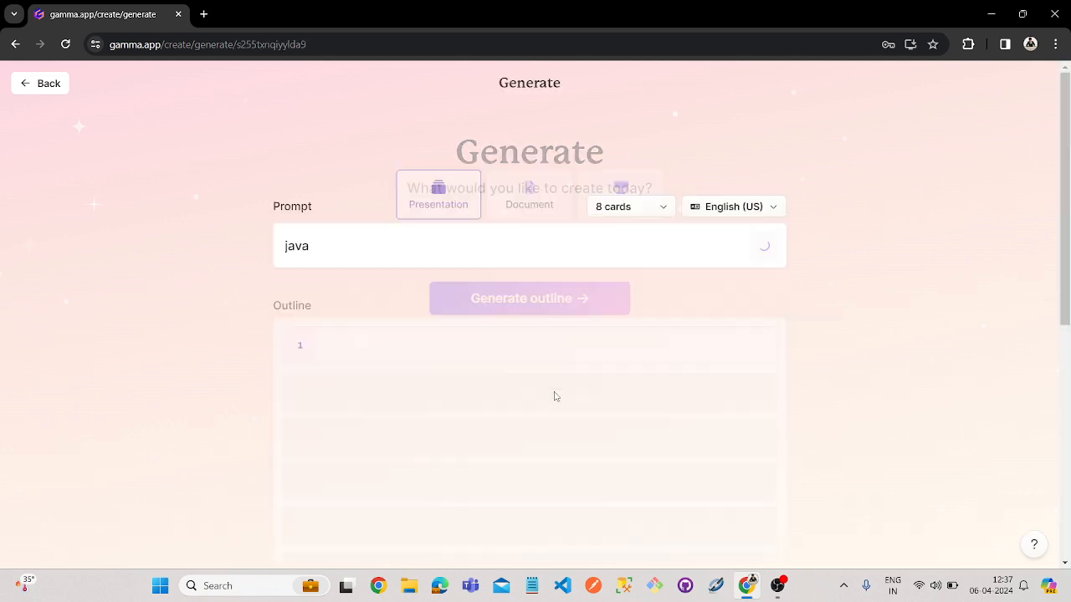
# Review the eight generated card titles, from Introduction to Java to Concurrency, and the settings below
pyautogui.click(529, 298)
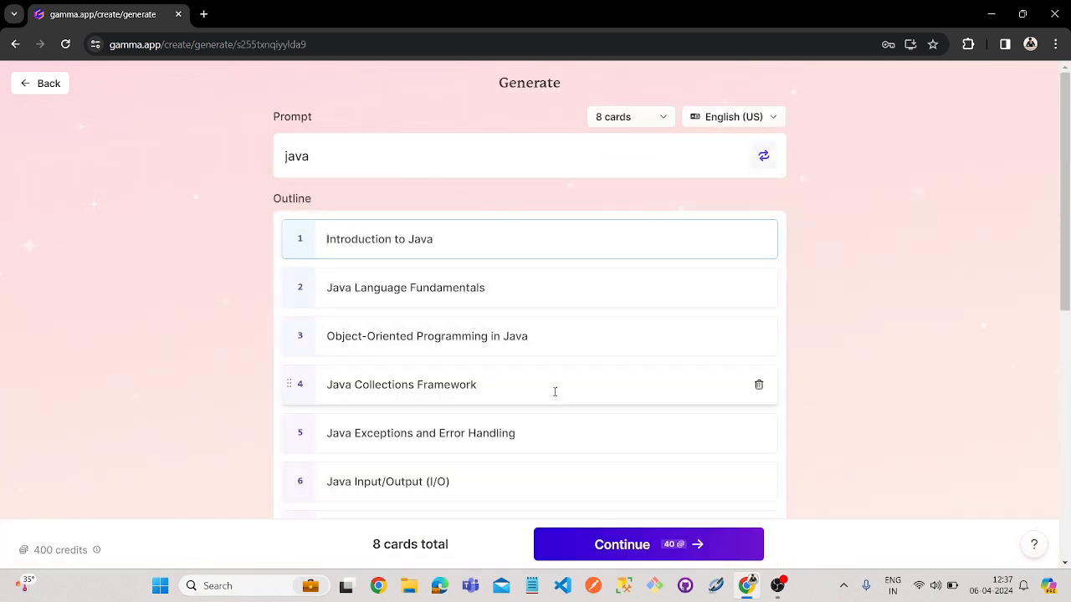
pyautogui.scroll(-3)
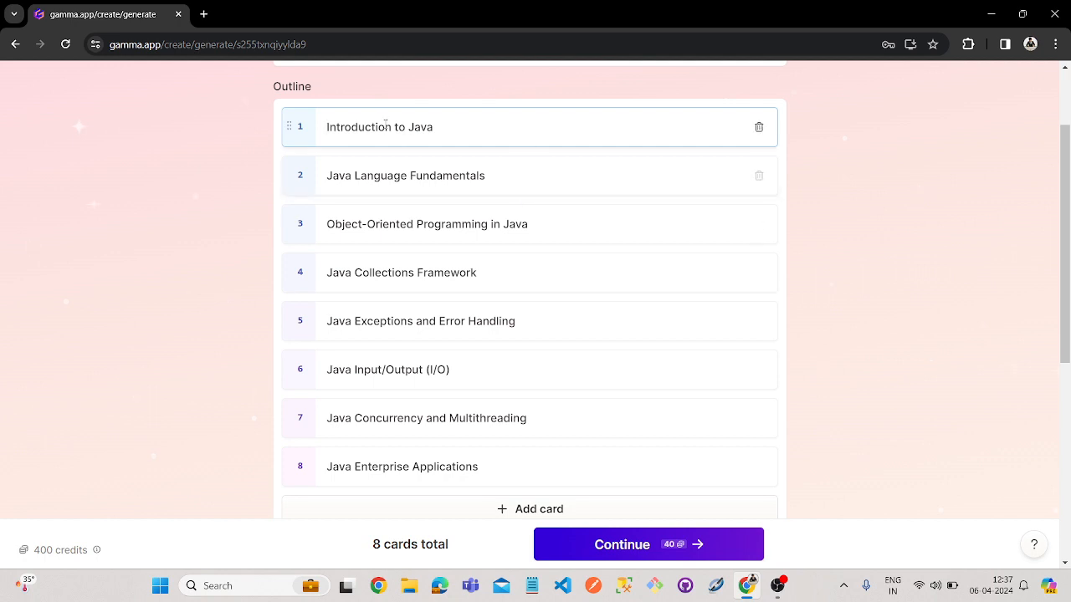
pyautogui.click(380, 188)
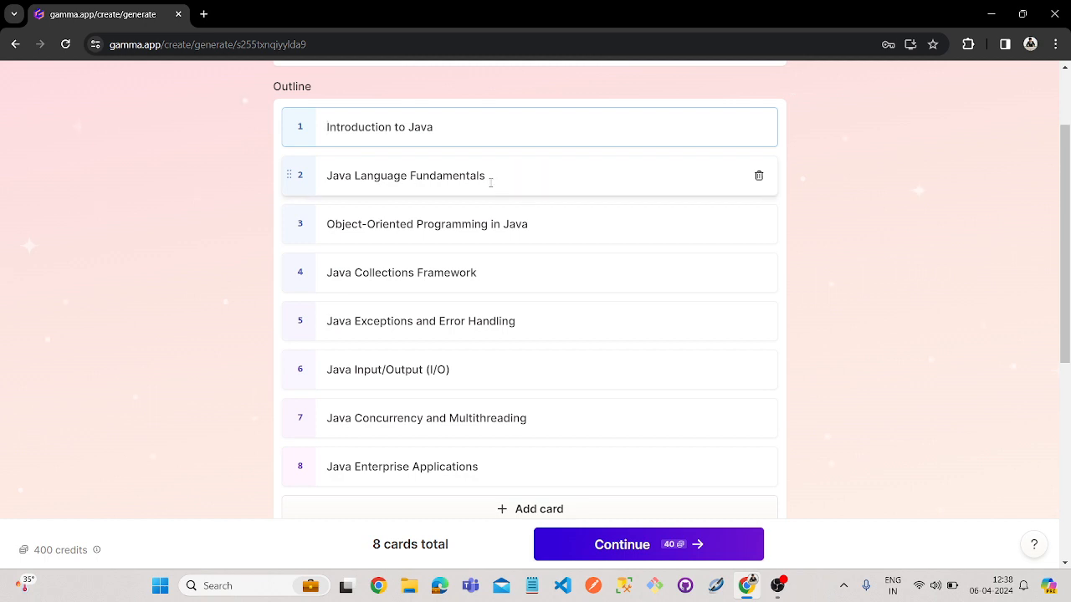
pyautogui.scroll(-3)
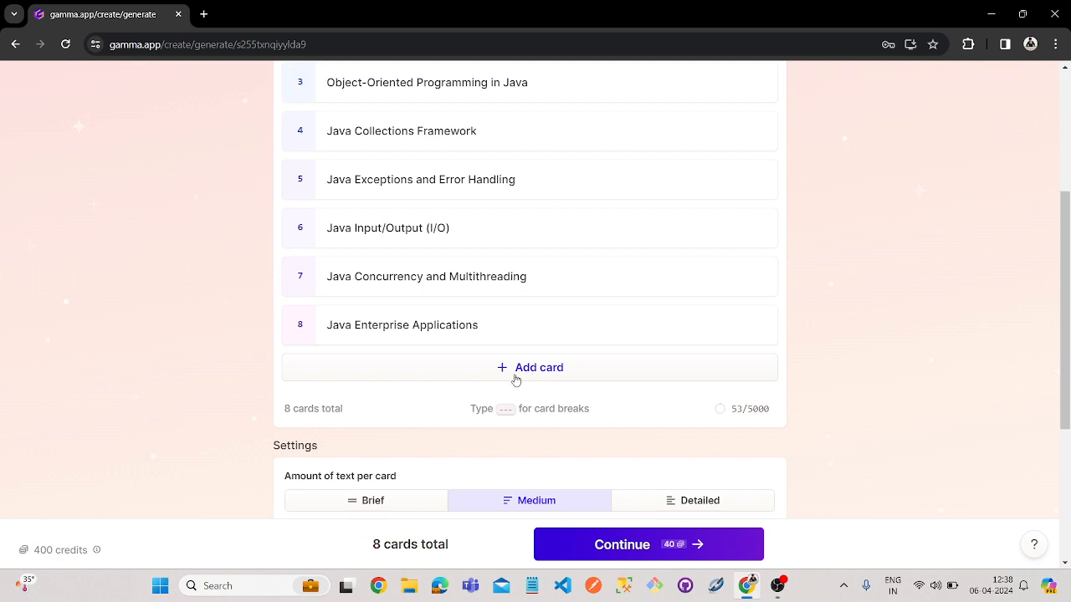
pyautogui.scroll(3)
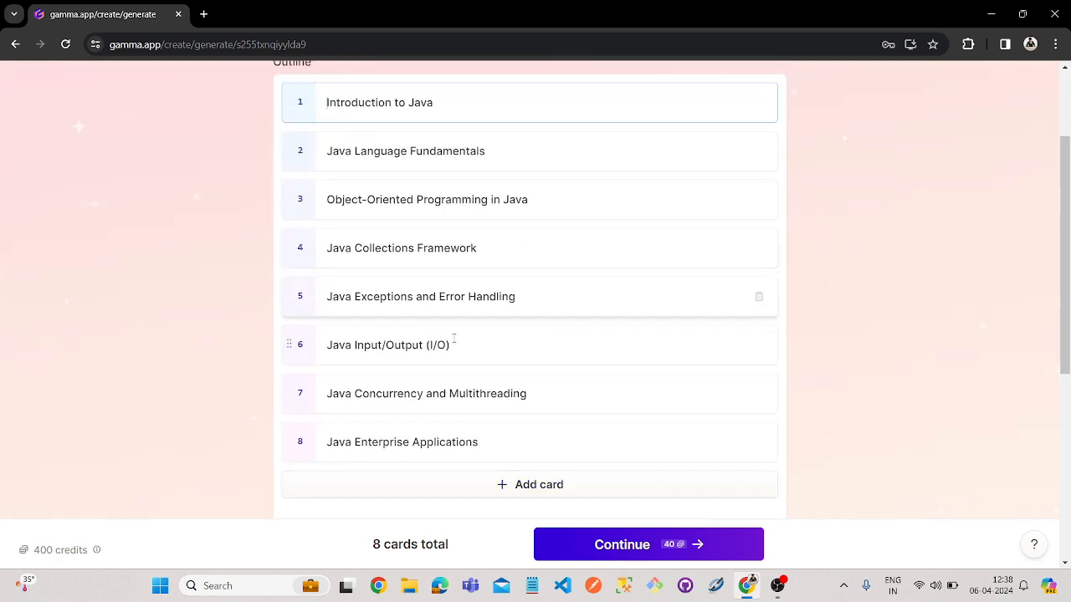
pyautogui.click(425, 393)
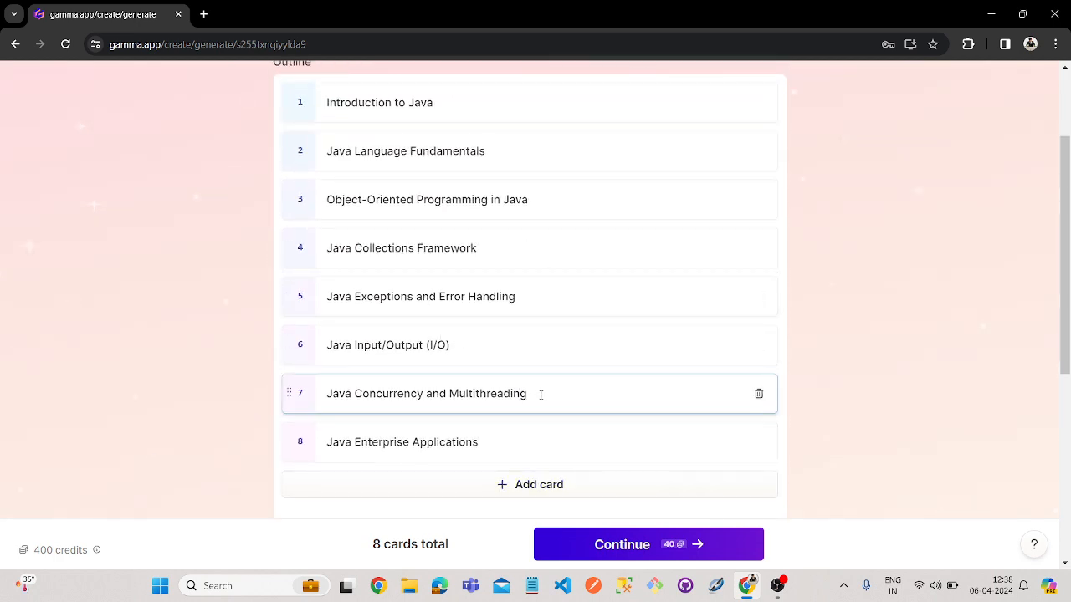
pyautogui.scroll(-3)
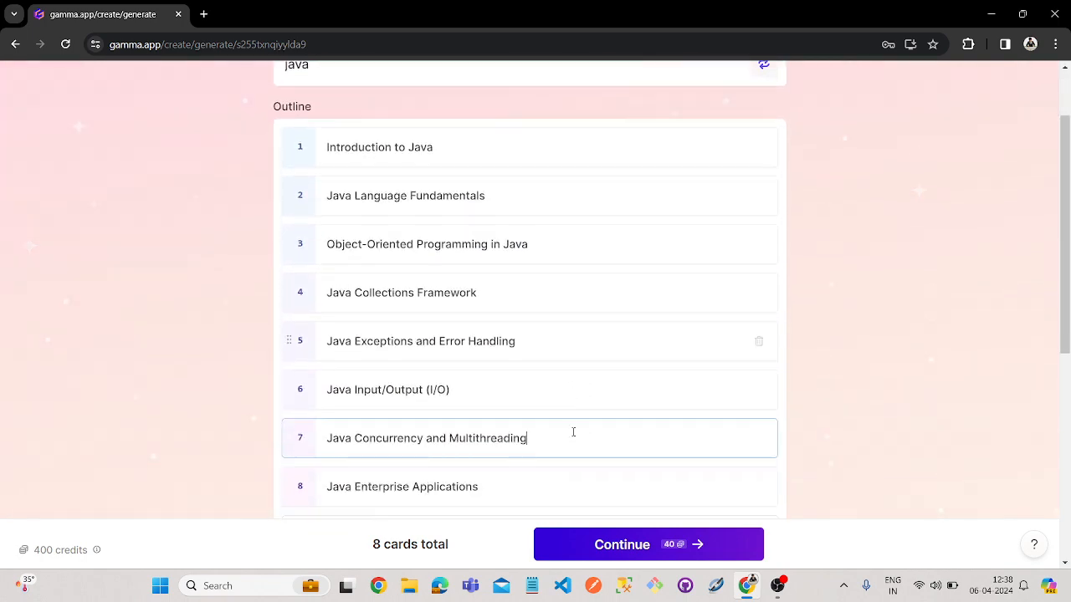
pyautogui.scroll(-3)
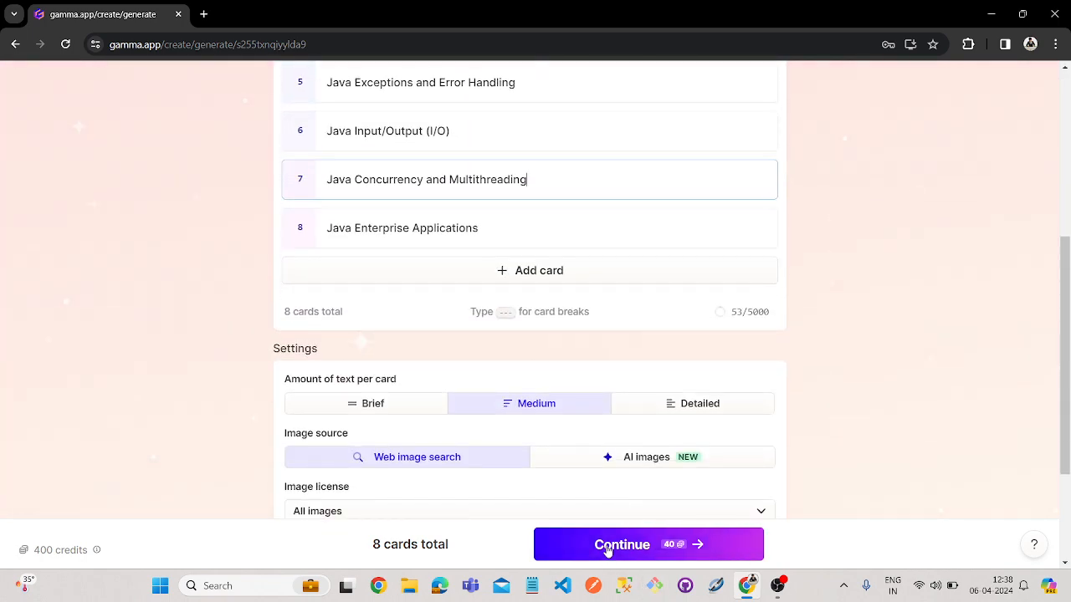
# Continue to the theme picker and select the Pearl theme for the deck
pyautogui.click(622, 544)
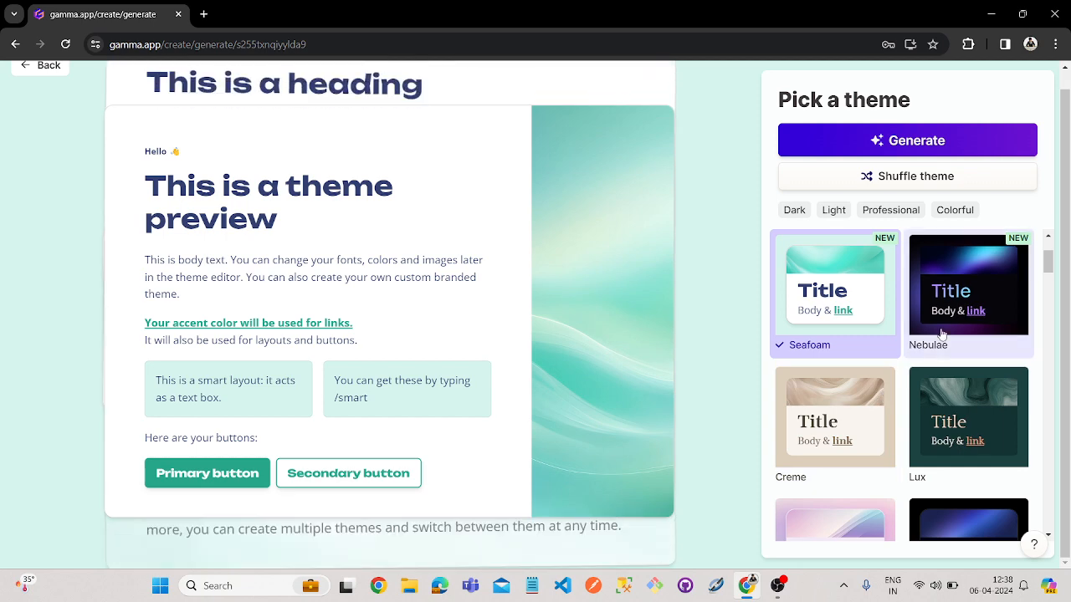
pyautogui.scroll(-3)
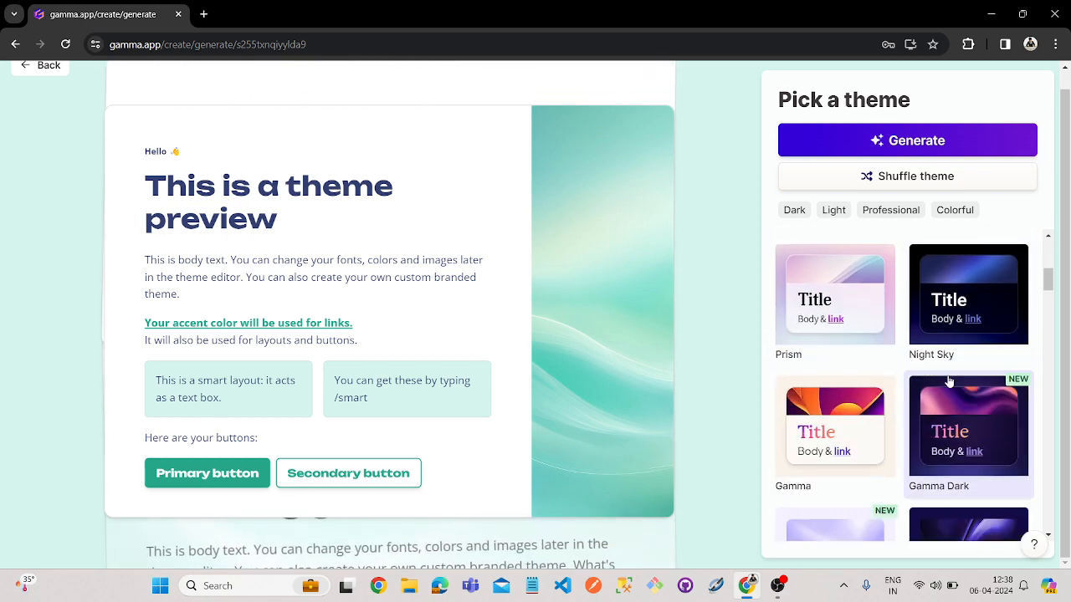
pyautogui.scroll(-3)
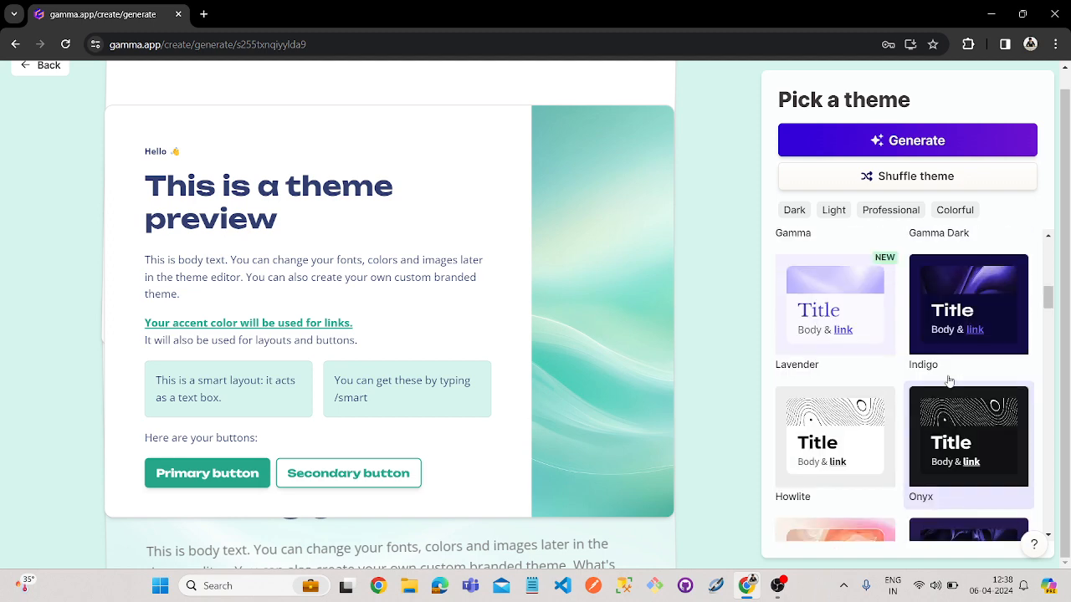
pyautogui.scroll(-3)
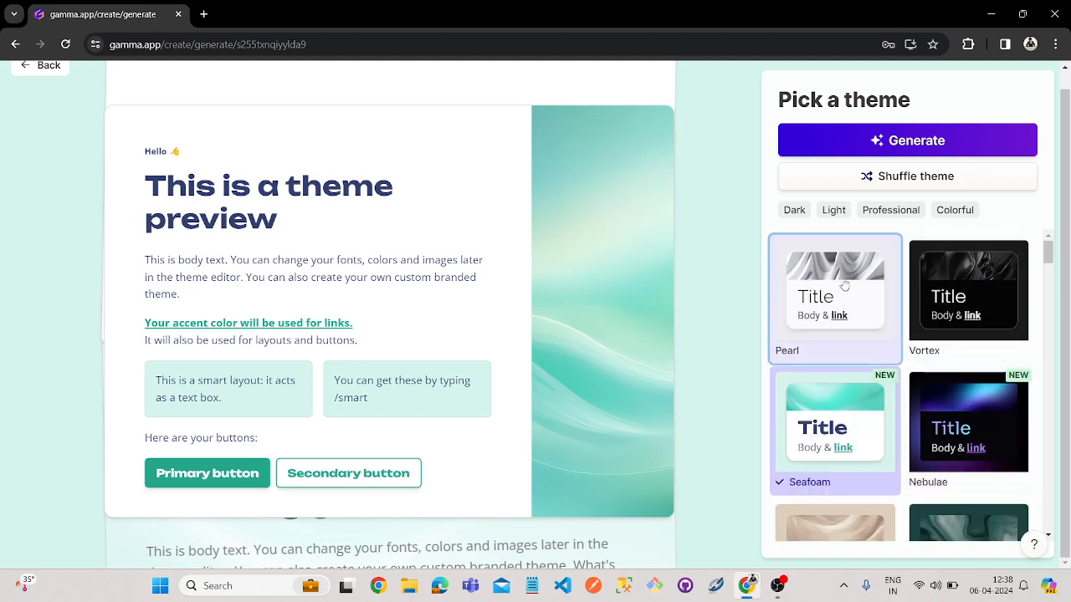
pyautogui.click(834, 297)
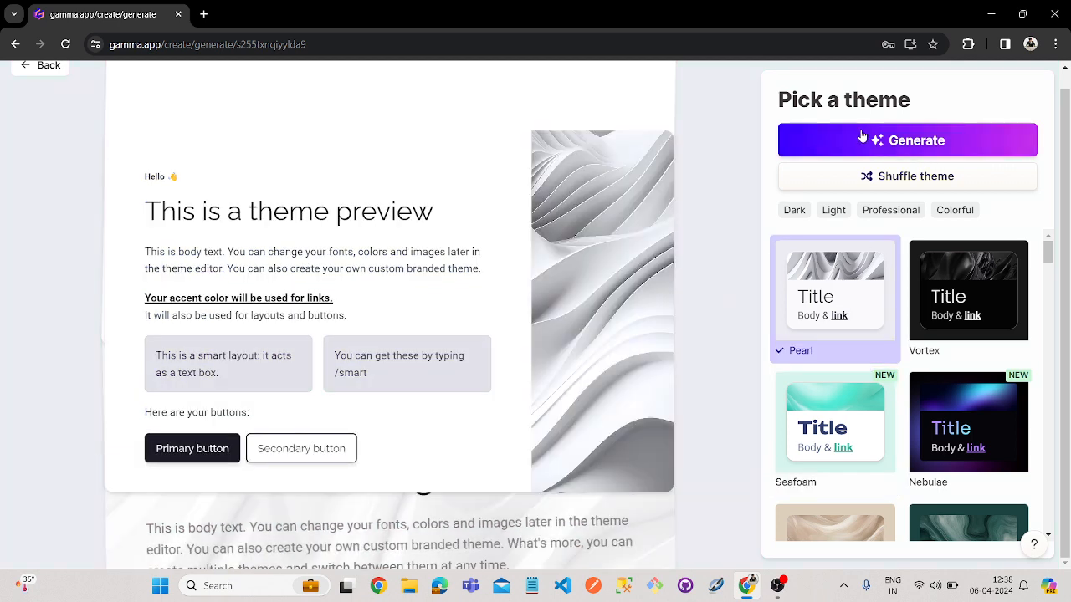
# Generate all the Java cards in the Pearl theme, watching them fill in
pyautogui.click(907, 140)
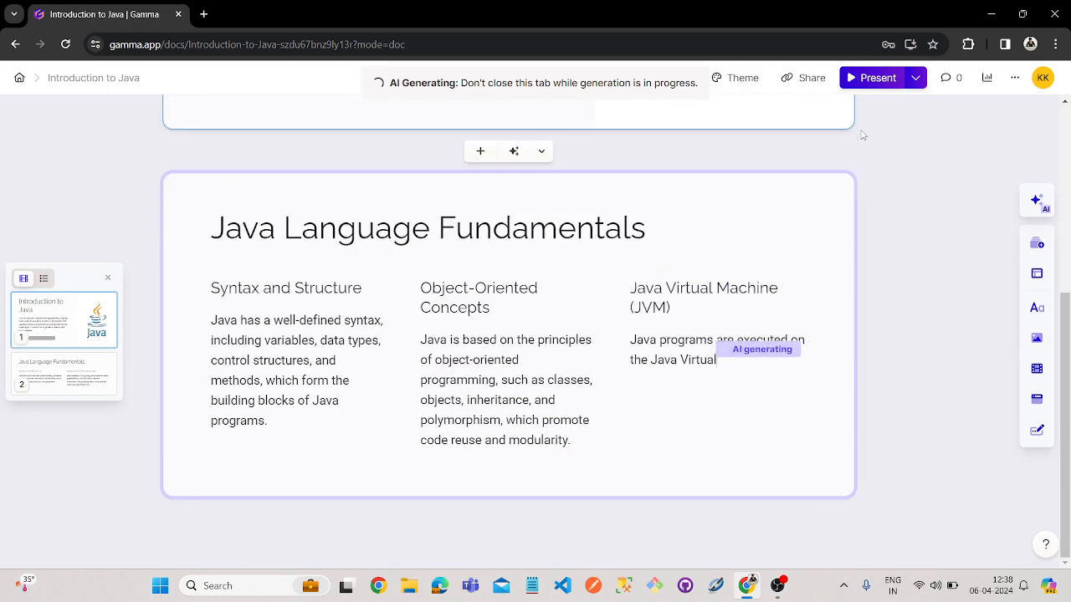
pyautogui.scroll(-3)
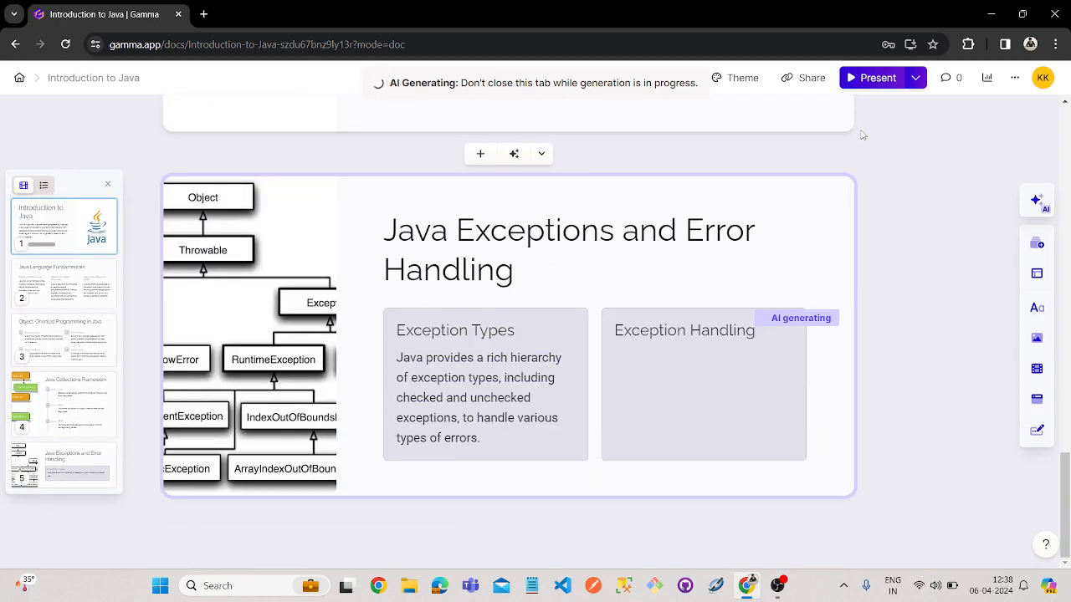
pyautogui.scroll(-3)
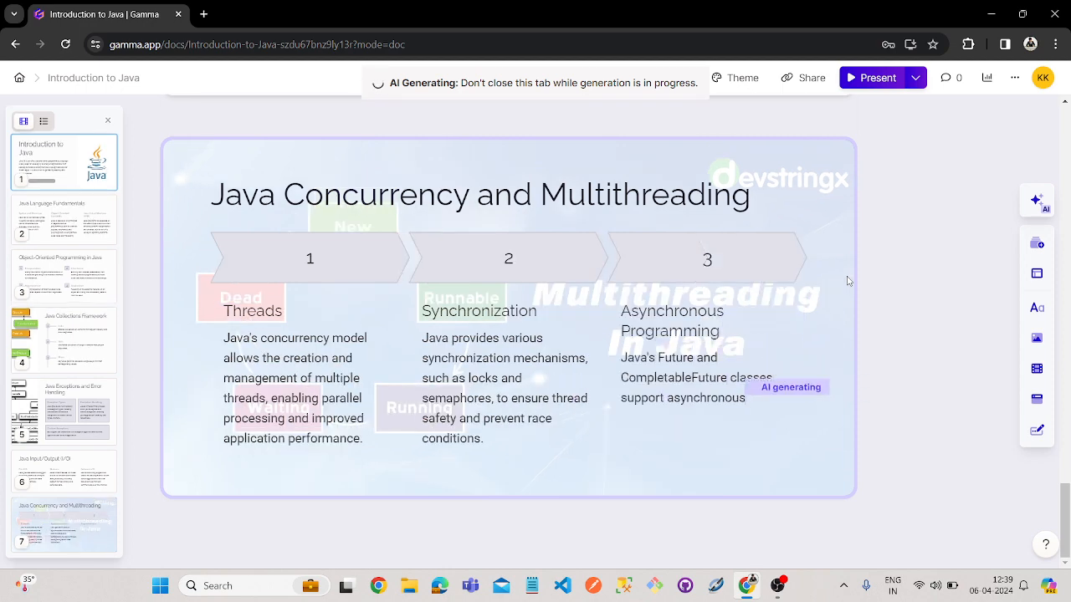
pyautogui.scroll(-3)
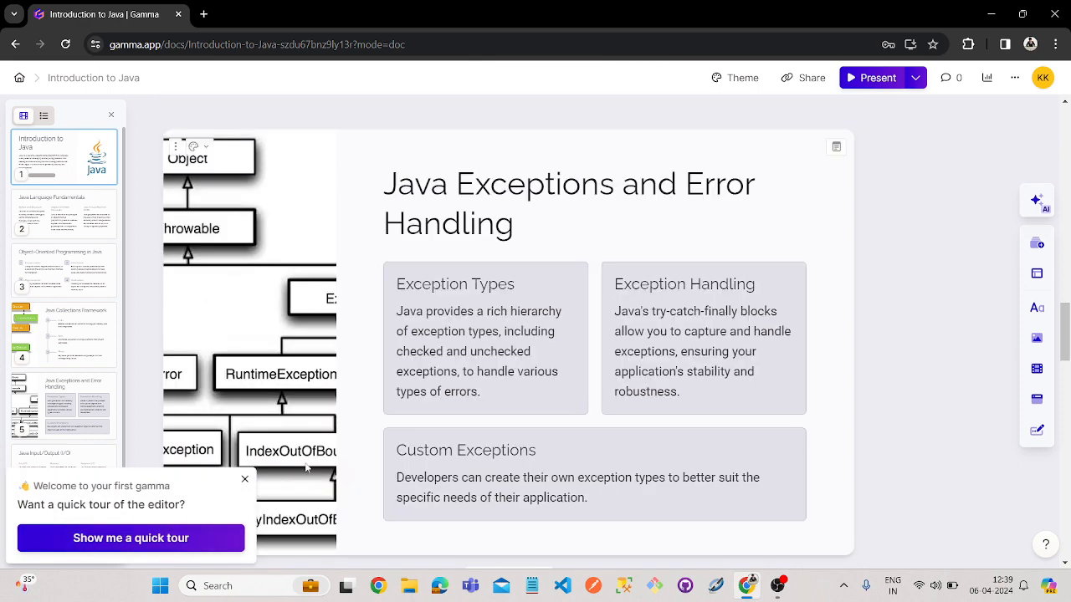
# Dismiss the quick-tour popup and look over the Language Fundamentals and Concurrency cards
pyautogui.click(244, 478)
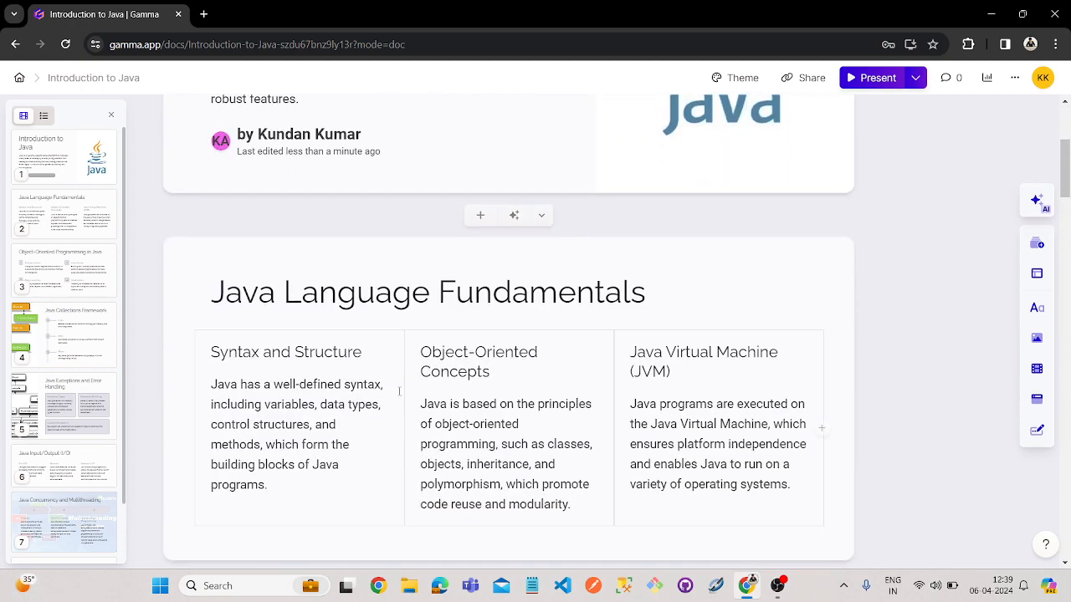
pyautogui.scroll(-3)
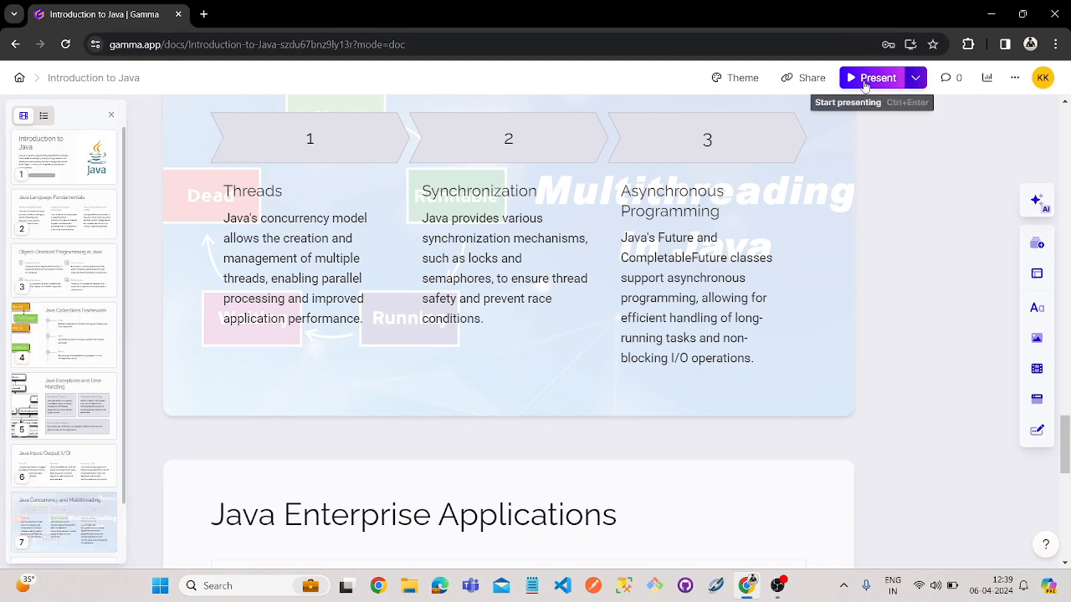
# Present the deck from the first card through to Java Enterprise Applications
pyautogui.click(870, 77)
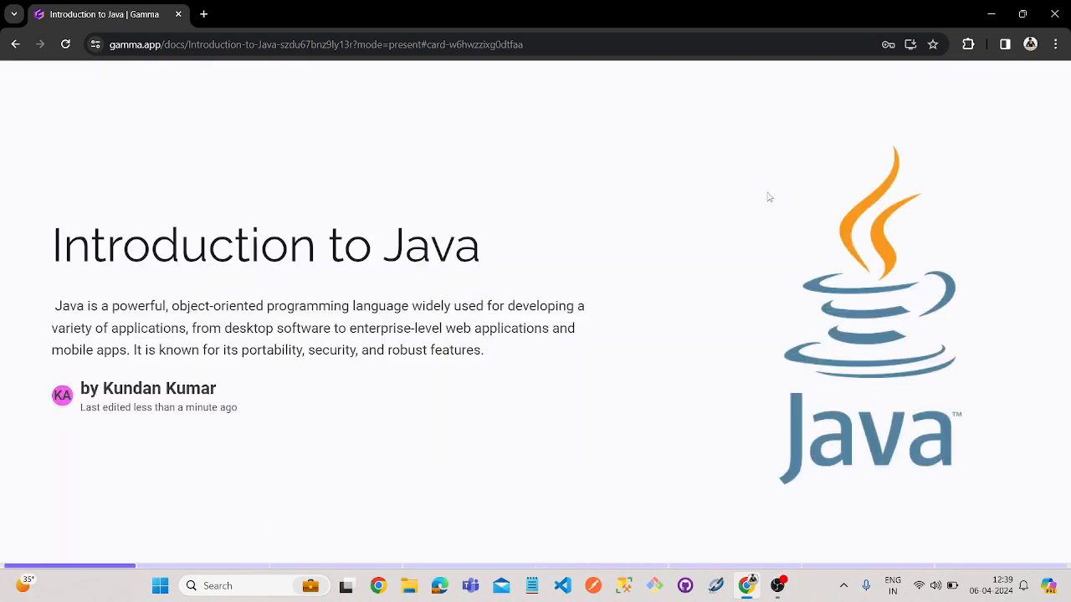
pyautogui.scroll(-3)
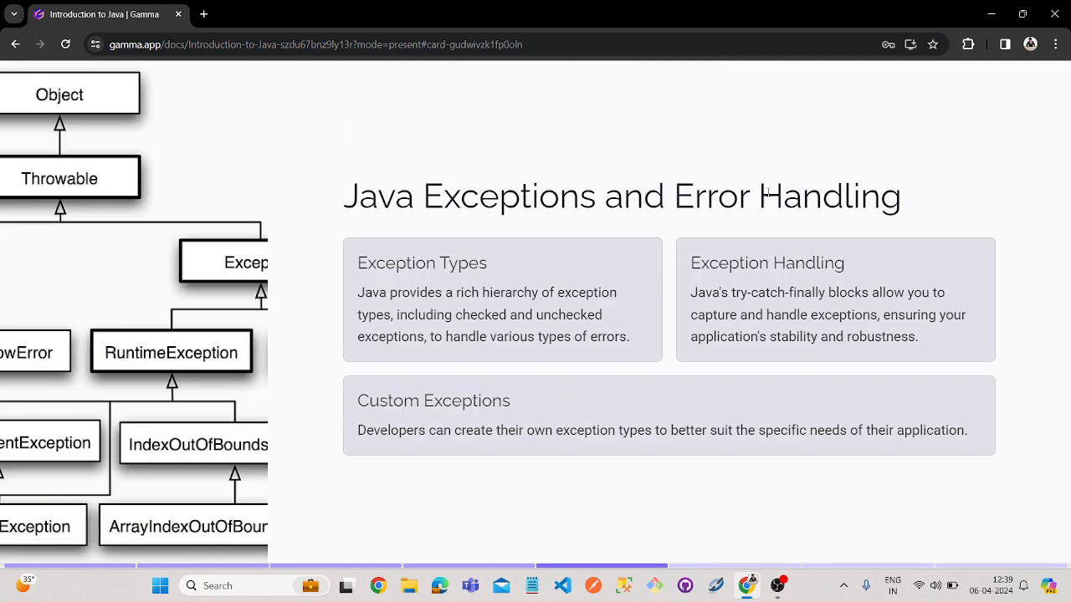
pyautogui.scroll(-3)
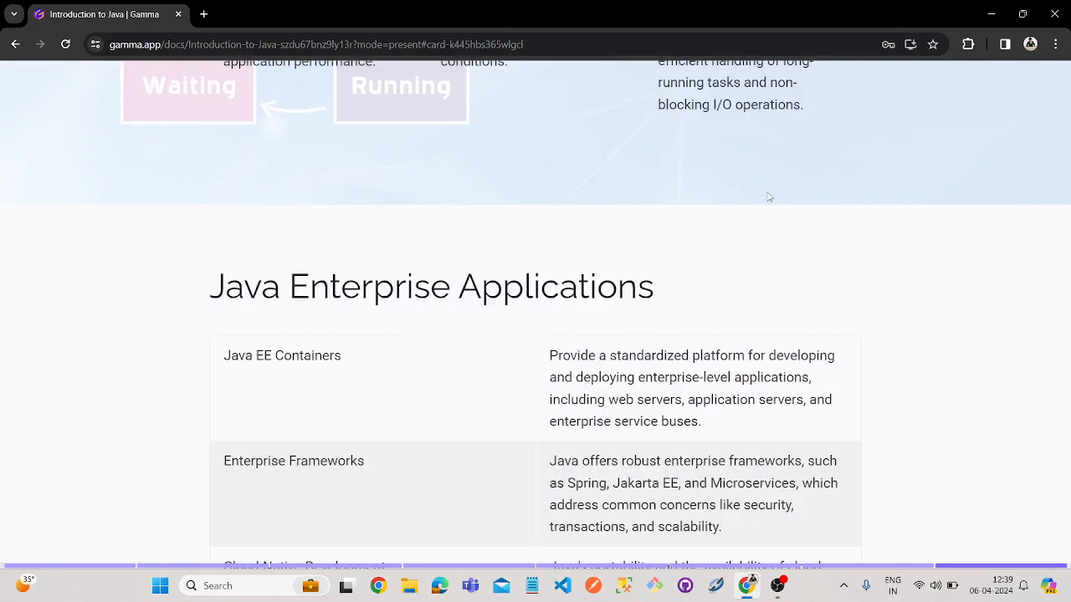
pyautogui.scroll(-3)
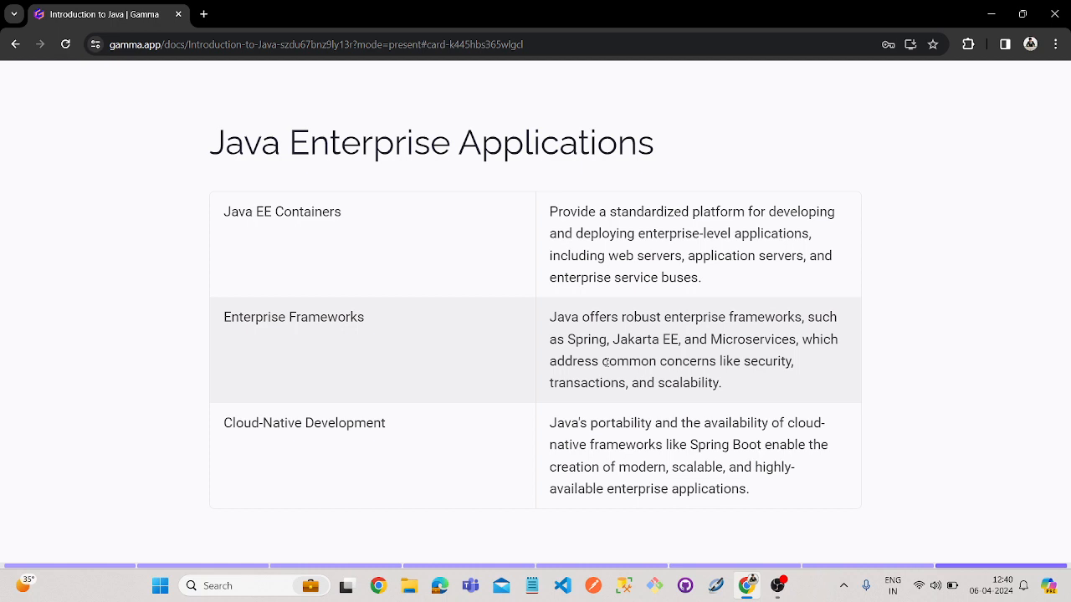
pyautogui.moveTo(823, 586)
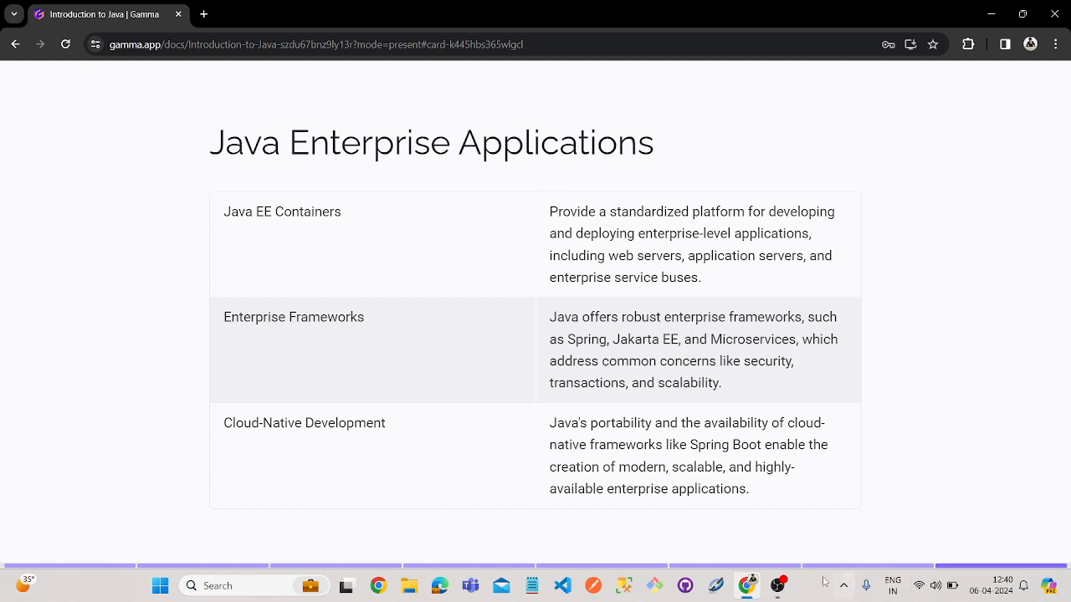